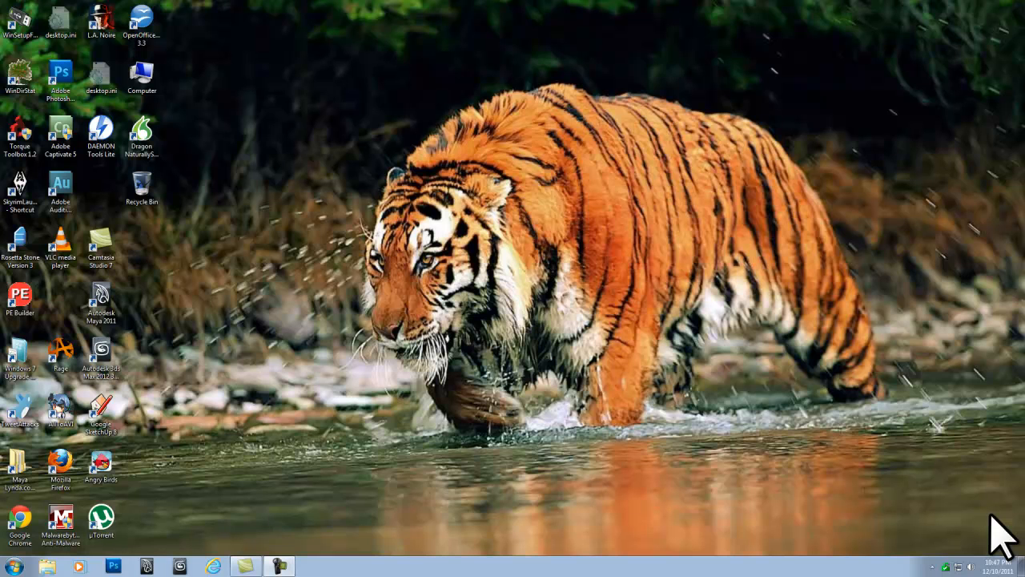
pyautogui.moveTo(492, 468)
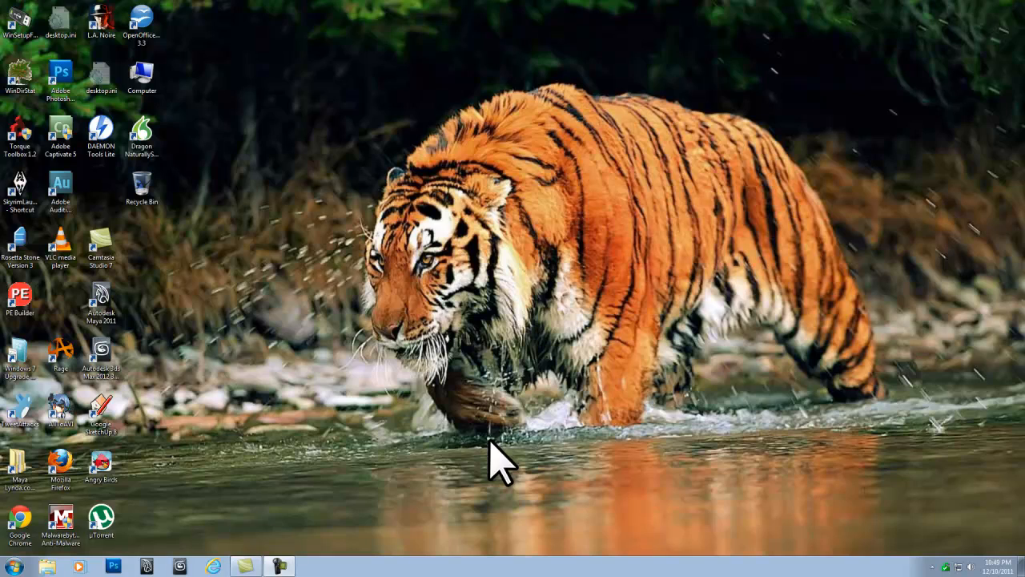
pyautogui.click(213, 566)
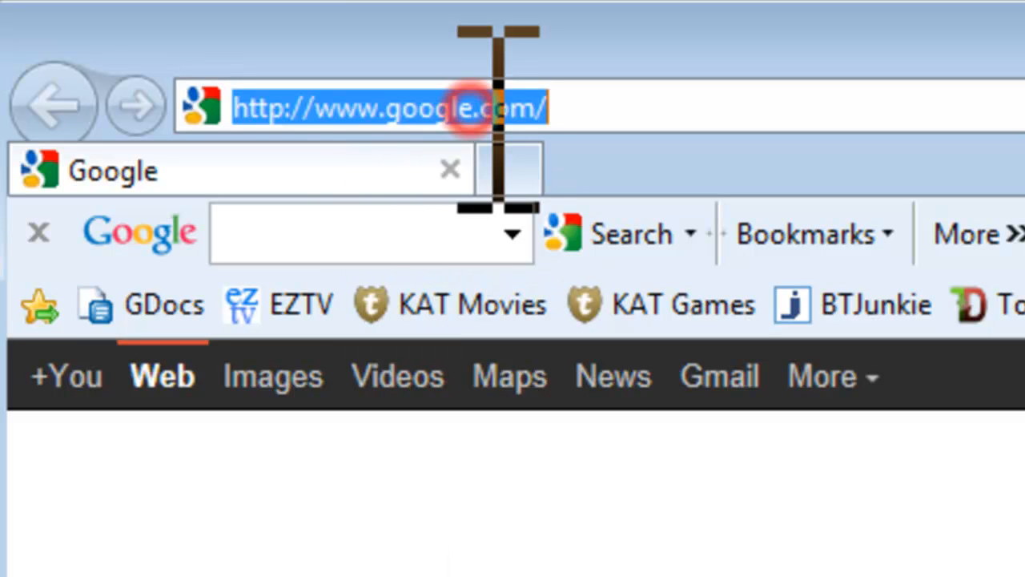
pyautogui.write('www.google')
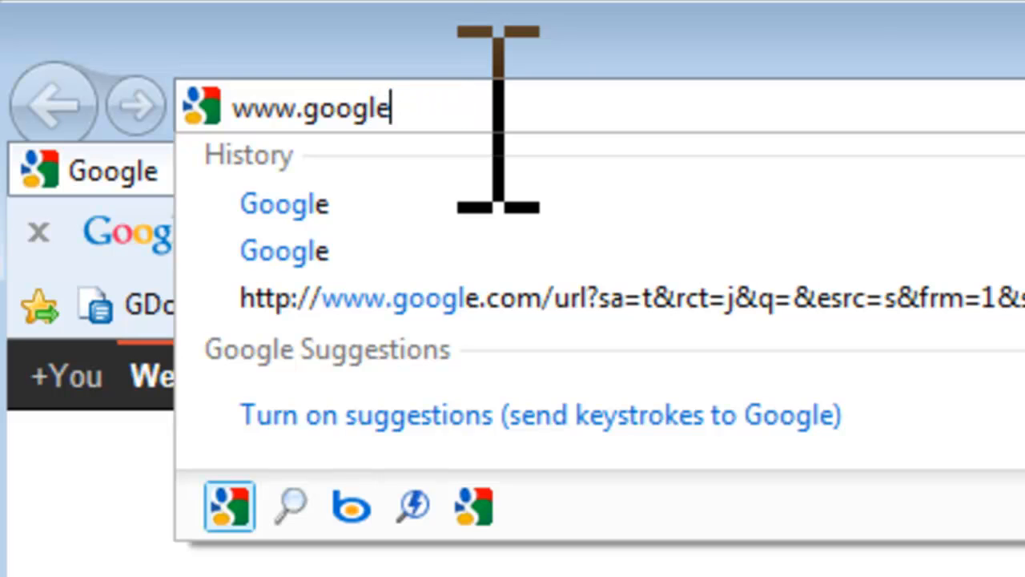
pyautogui.write('.com/')
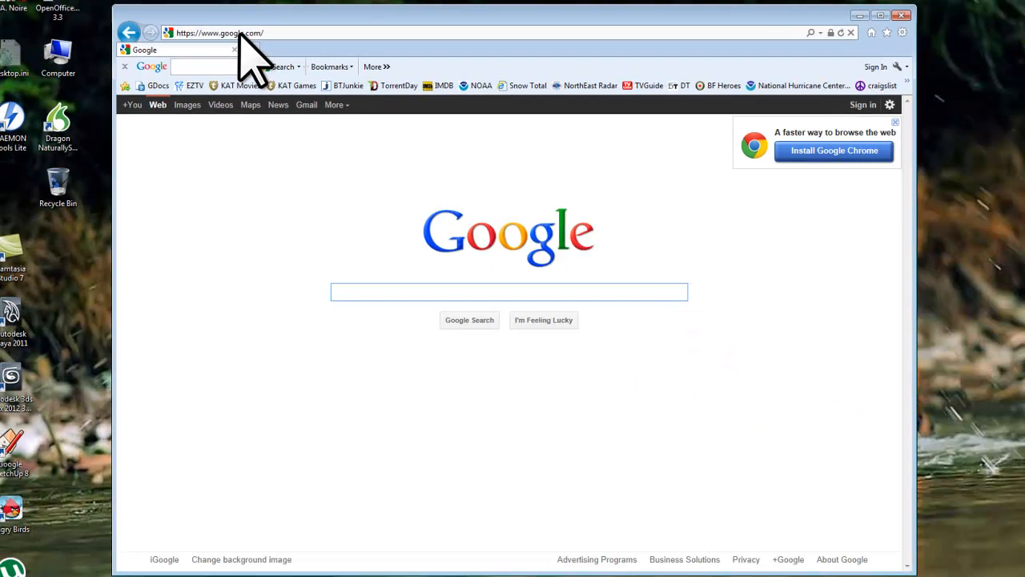
# Focus the Google search box to search for cpuz.
pyautogui.click(509, 291)
pyautogui.write('cpuz')
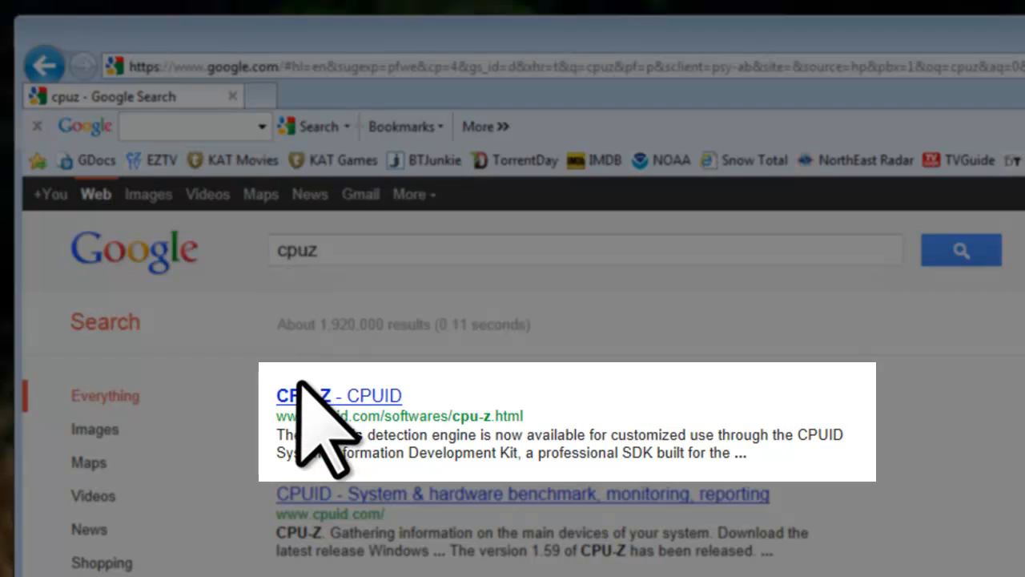
# Open the CPU-Z page on CPUID and pick the 1.59 English setup download.
pyautogui.click(335, 394)
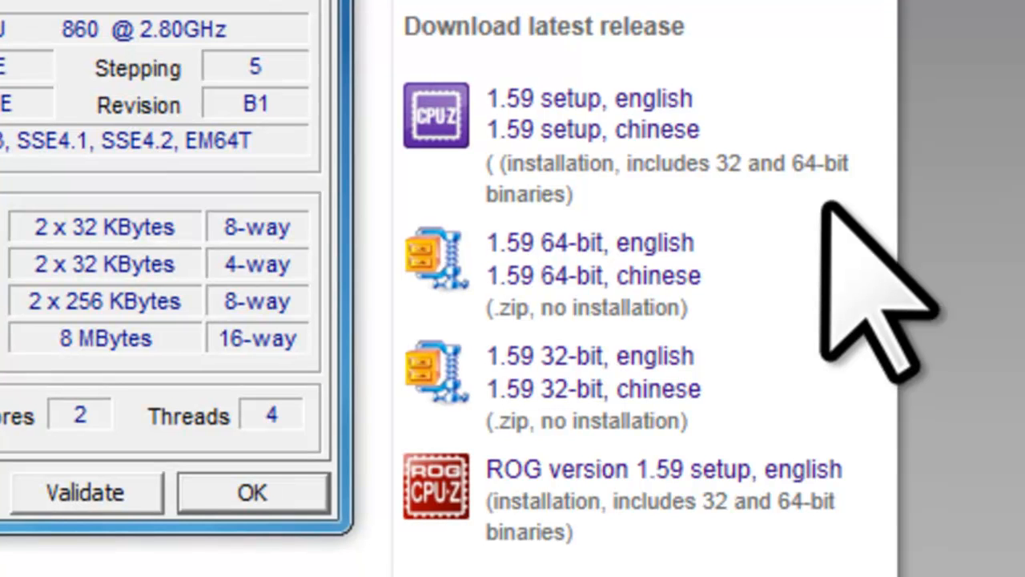
pyautogui.moveTo(588, 100)
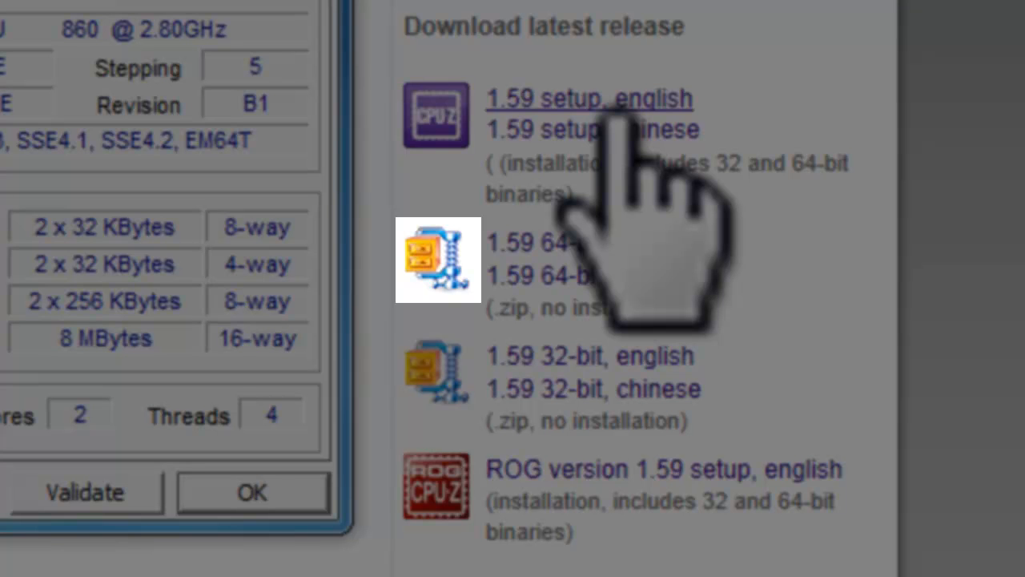
pyautogui.moveTo(565, 242)
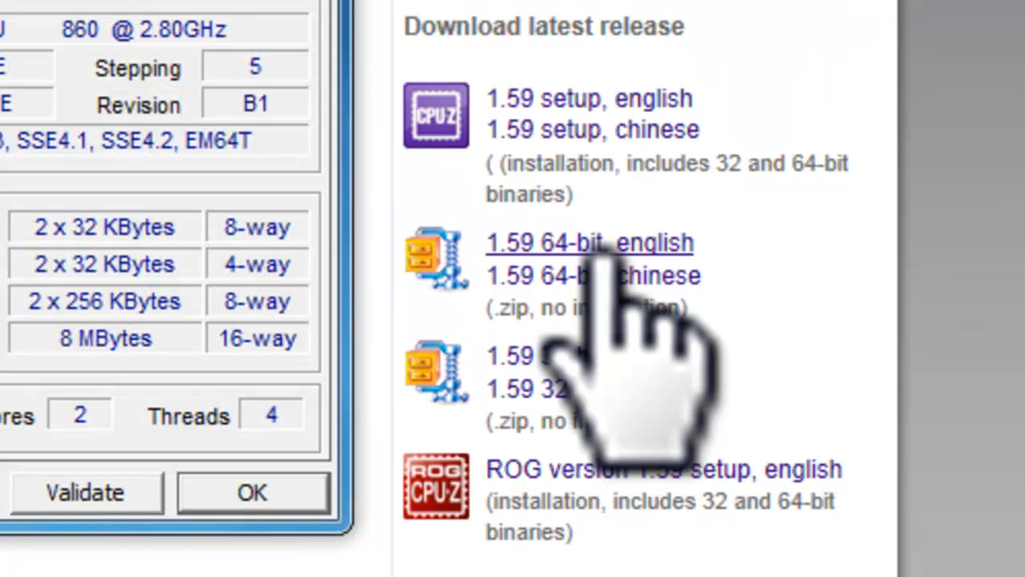
pyautogui.click(593, 99)
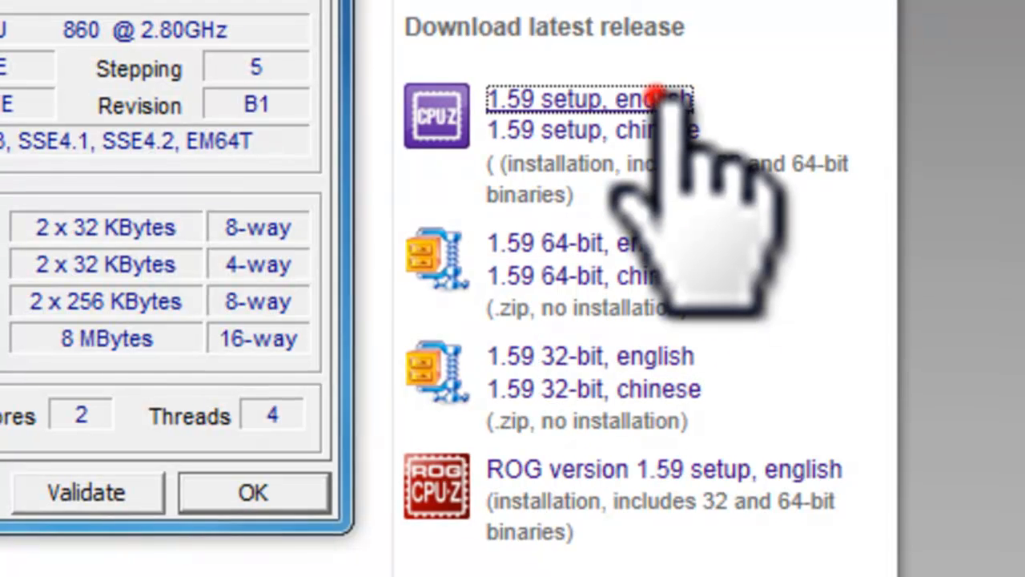
# Start downloading cpu-z_1.59-setup-en.exe (3.61 MB) with Download now.
pyautogui.click(591, 98)
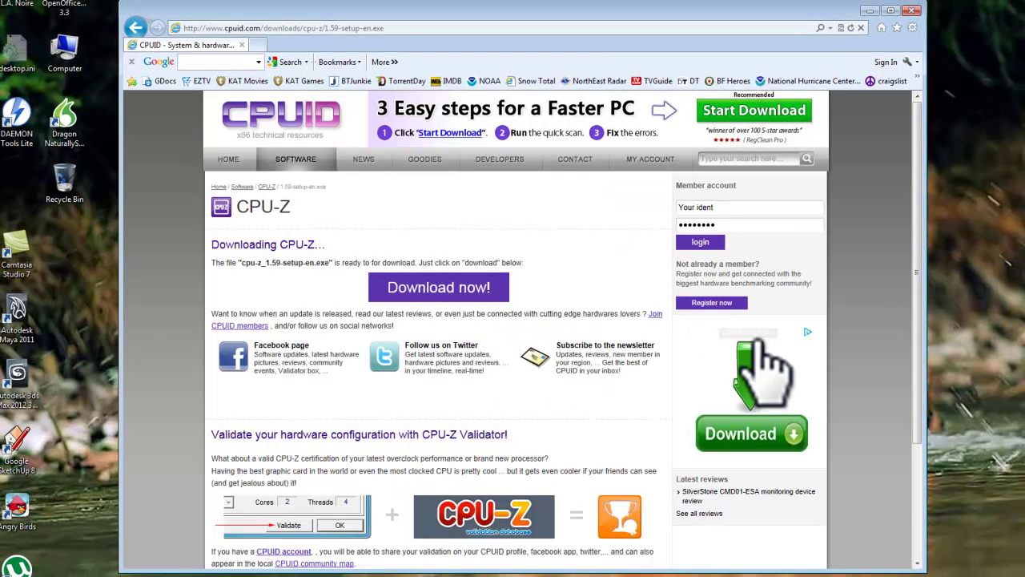
pyautogui.moveTo(592, 372)
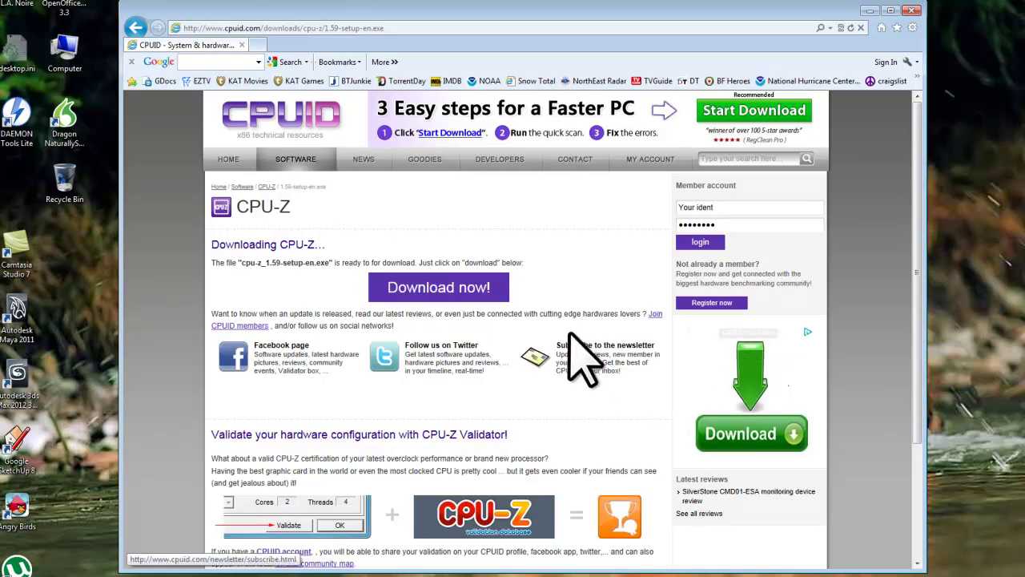
pyautogui.click(438, 287)
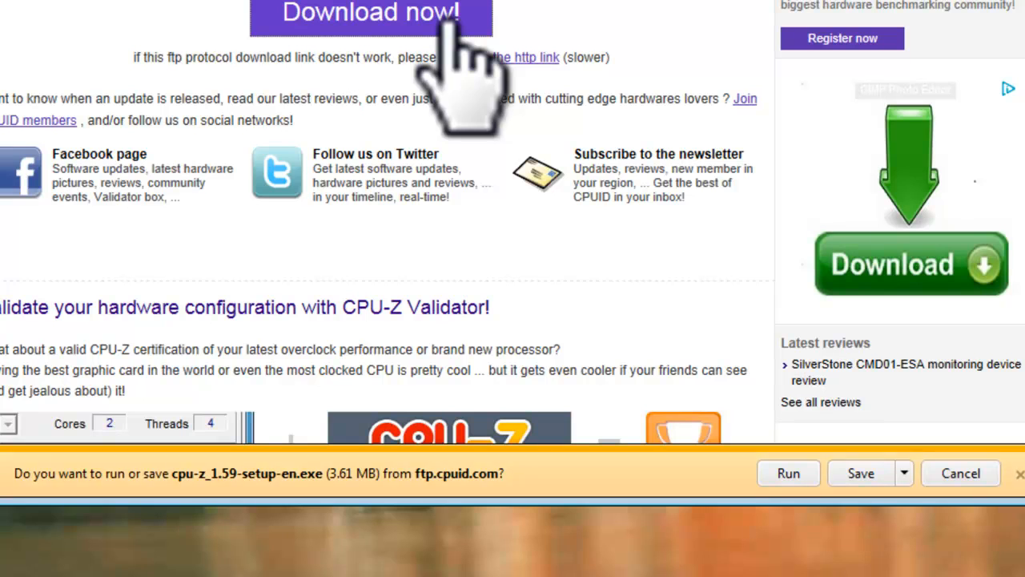
pyautogui.moveTo(573, 301)
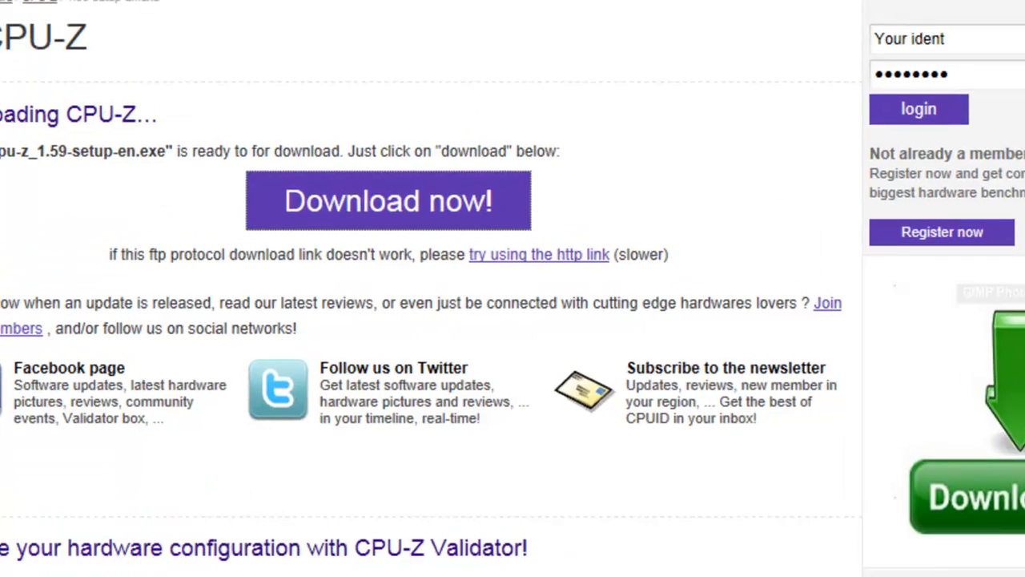
# Run CPU-Z setup, accept the license, and keep the default install and shortcut folders.
pyautogui.click(389, 201)
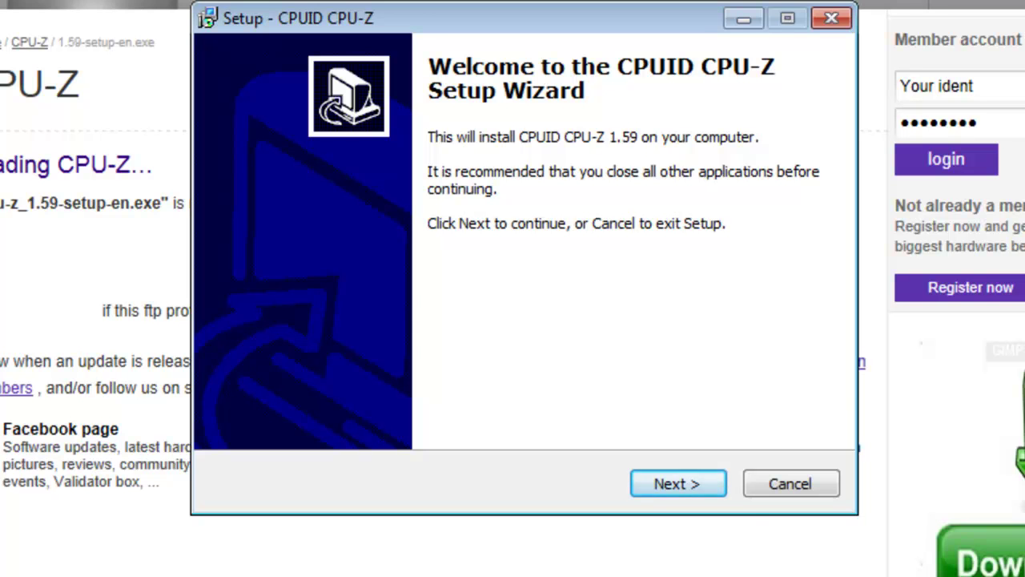
pyautogui.click(677, 483)
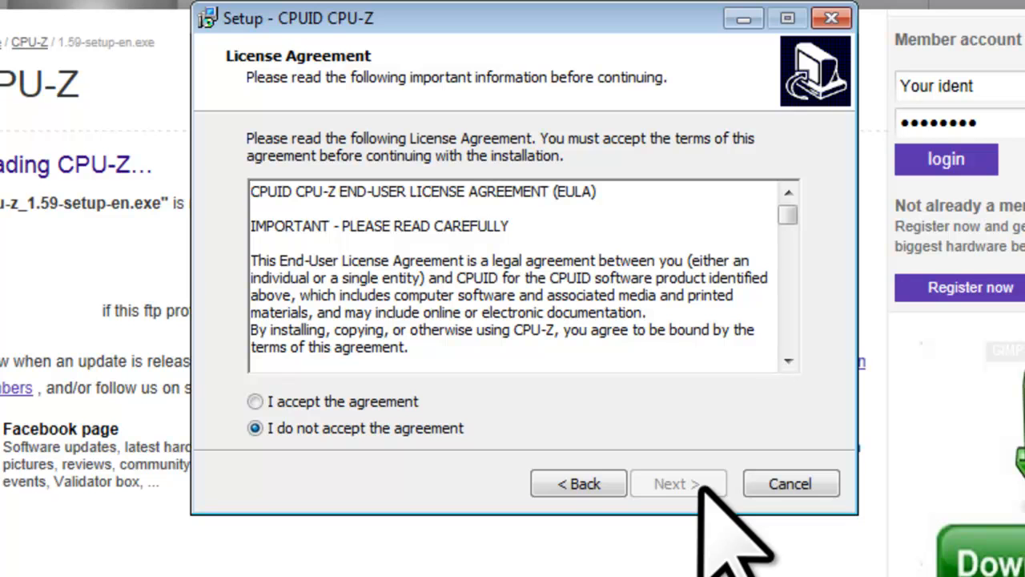
pyautogui.click(254, 401)
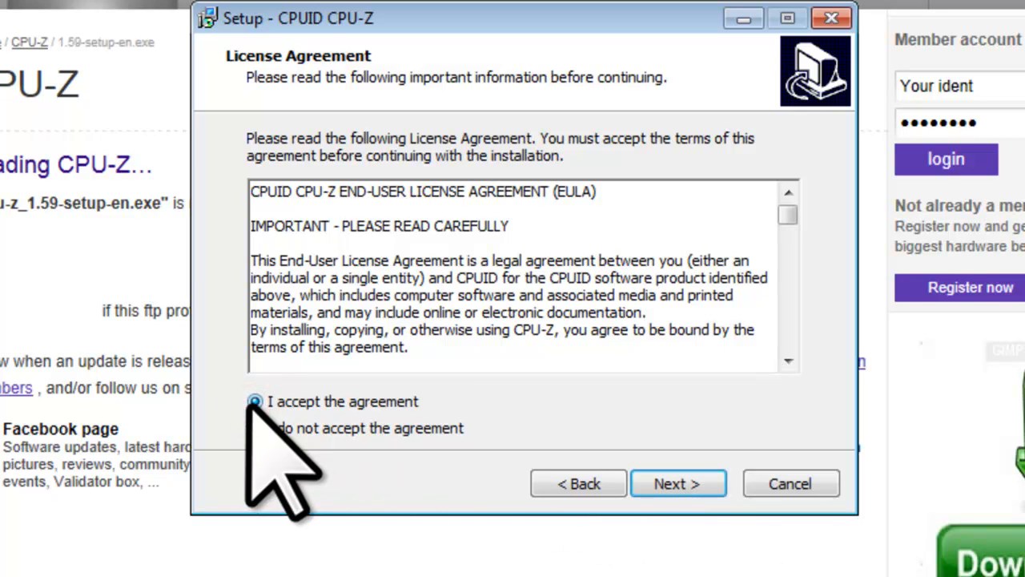
pyautogui.click(676, 483)
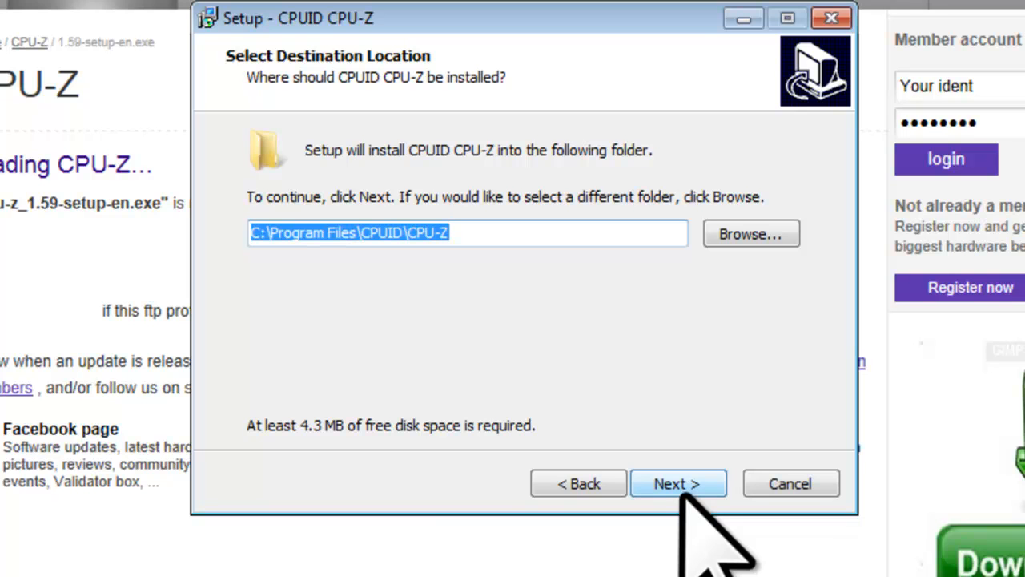
pyautogui.click(678, 483)
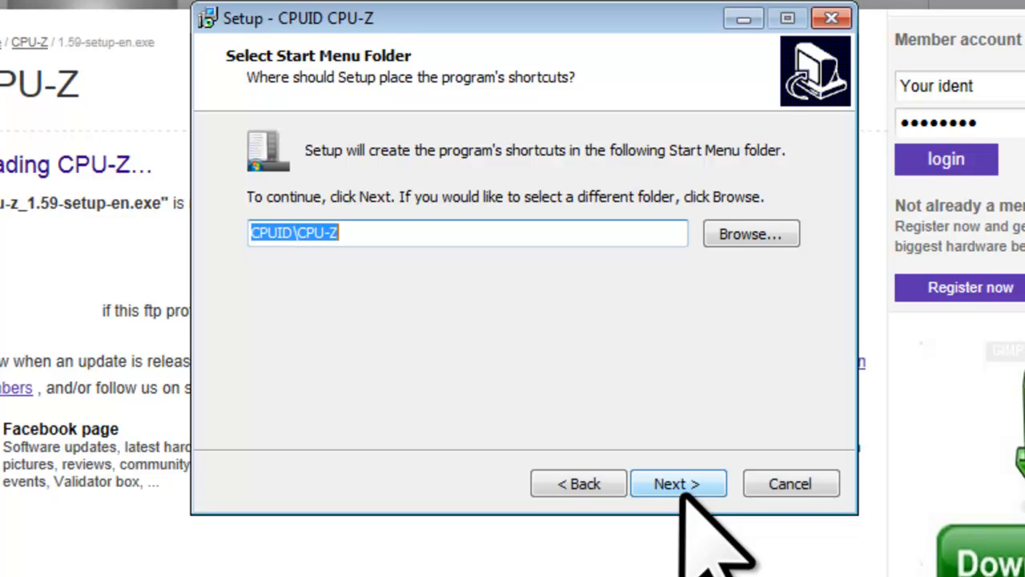
pyautogui.click(678, 483)
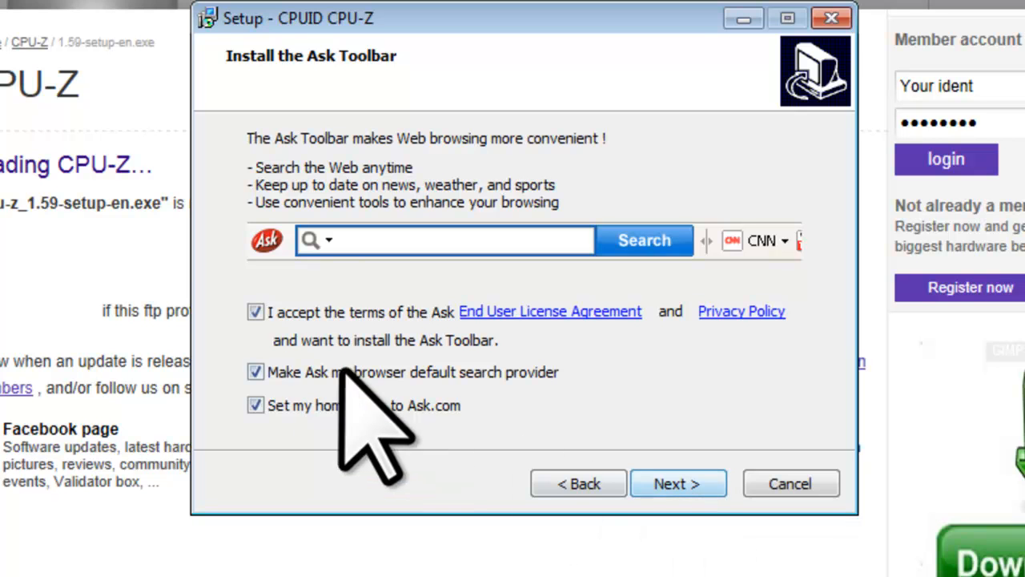
# Decline the Ask Toolbar, keep the desktop icon, install, and untick the readme.
pyautogui.click(256, 313)
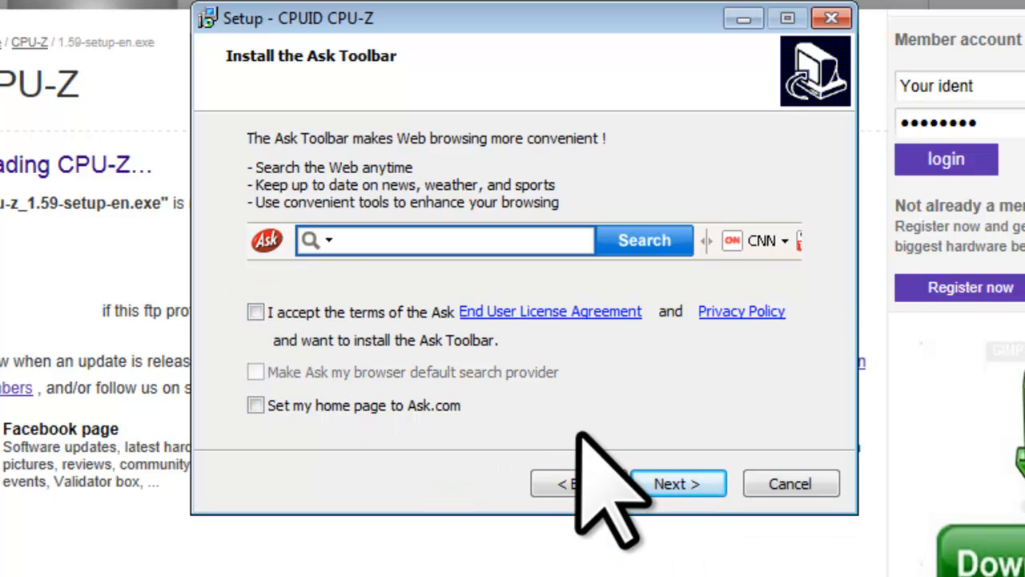
pyautogui.click(678, 483)
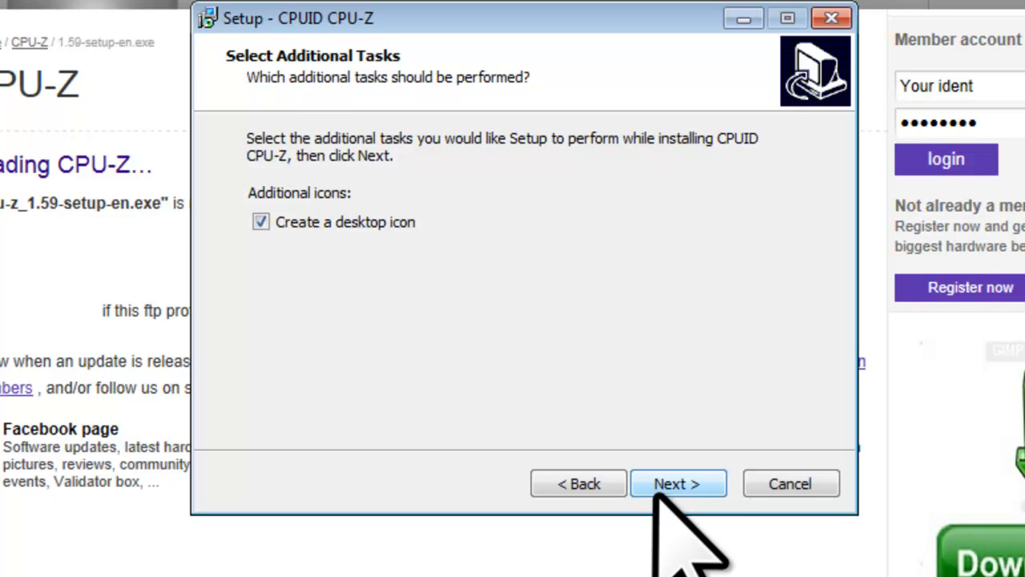
pyautogui.click(678, 483)
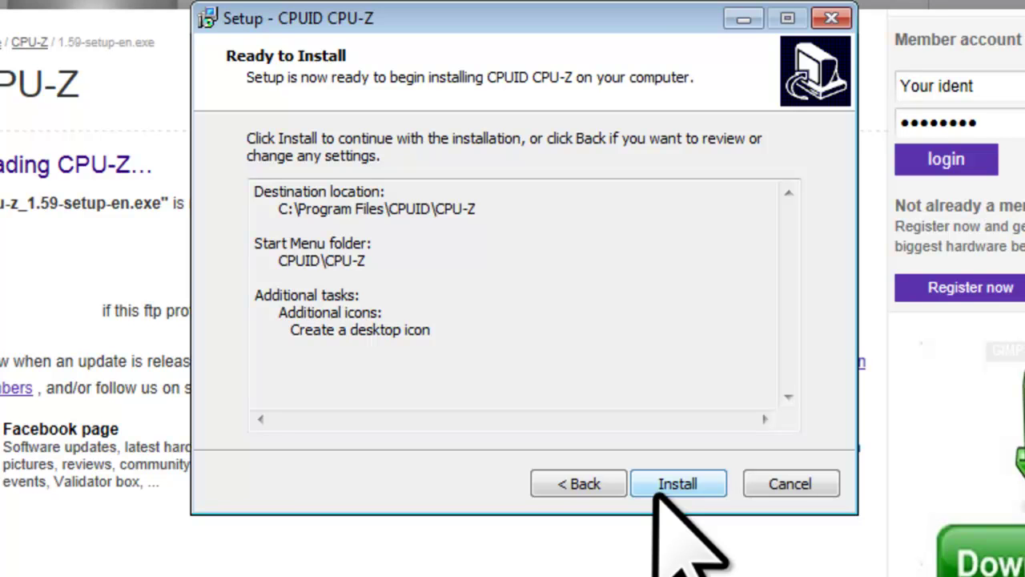
pyautogui.click(678, 483)
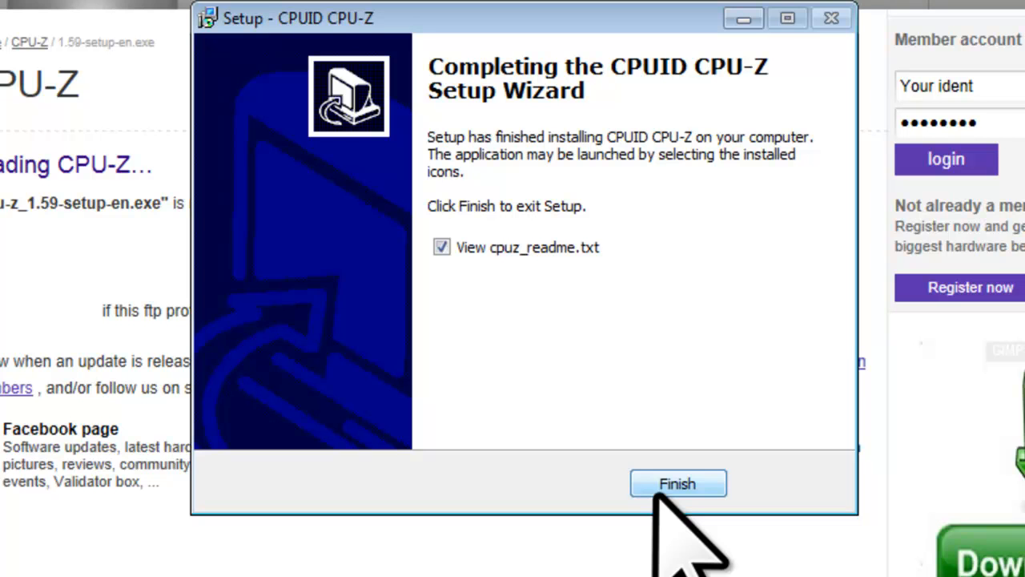
pyautogui.click(441, 246)
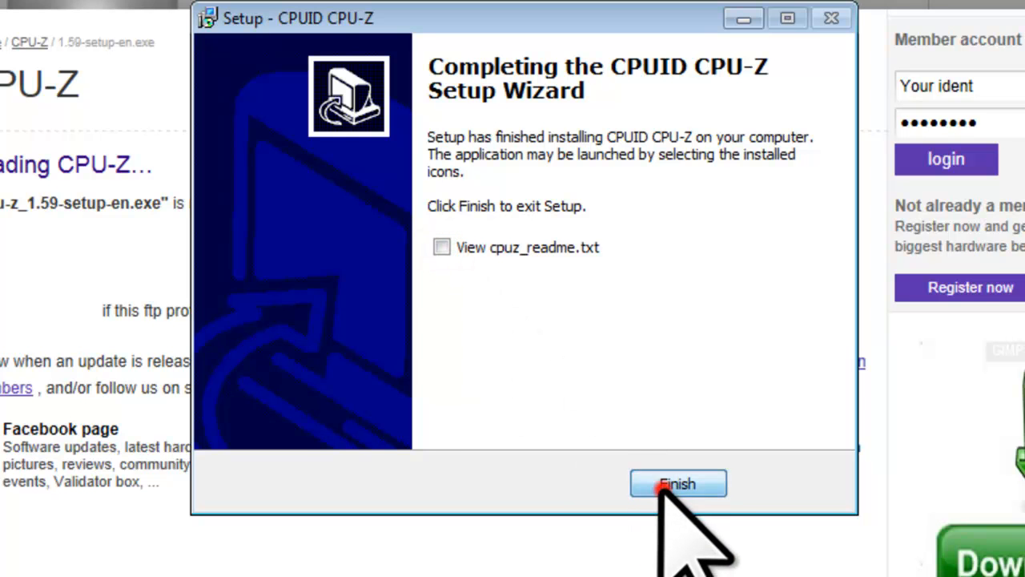
# Finish setup and launch CPU-Z from Start > All Programs > CPUID.
pyautogui.click(678, 483)
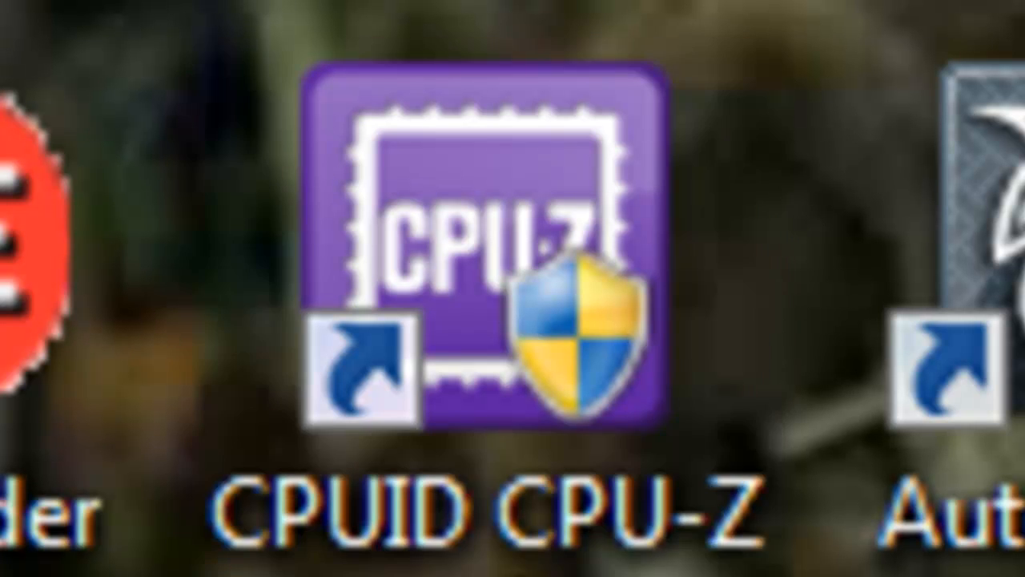
pyautogui.click(480, 241)
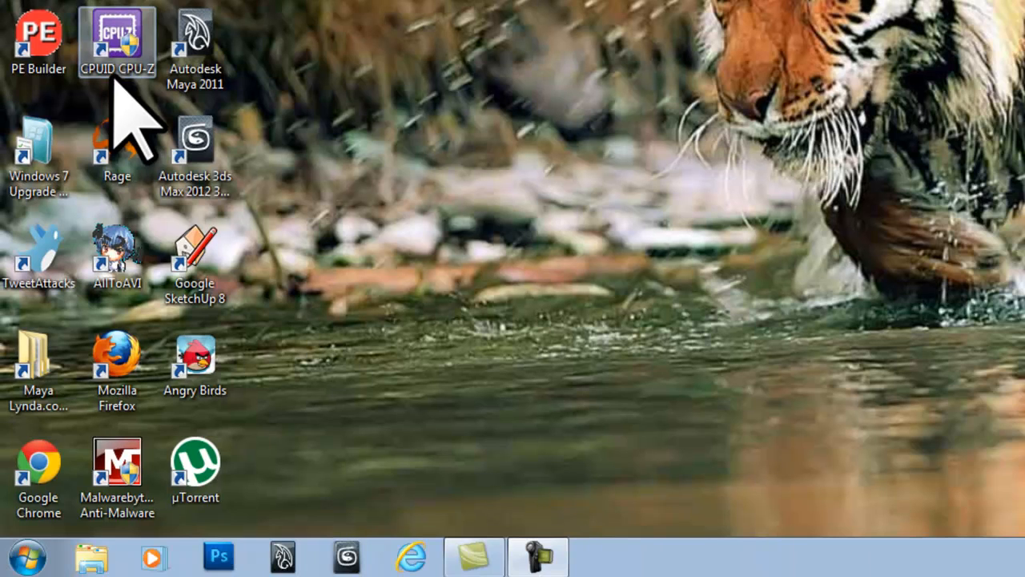
pyautogui.click(30, 552)
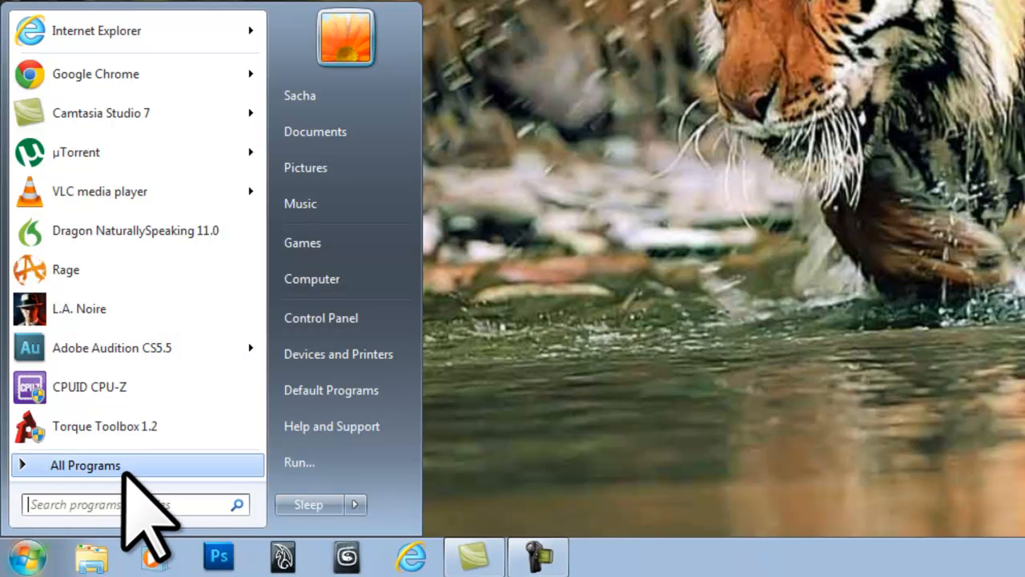
pyautogui.click(76, 464)
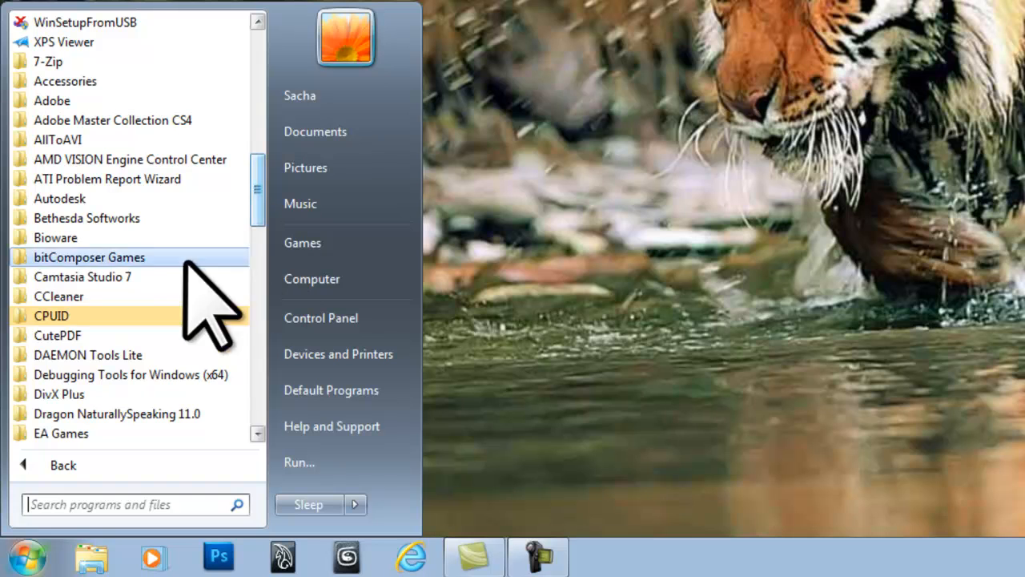
pyautogui.click(50, 316)
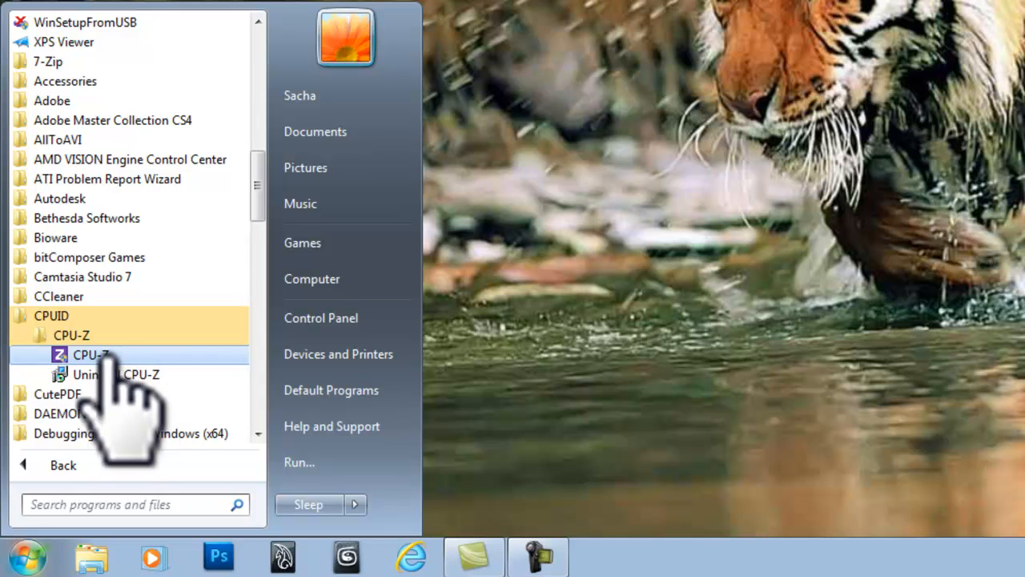
pyautogui.click(88, 354)
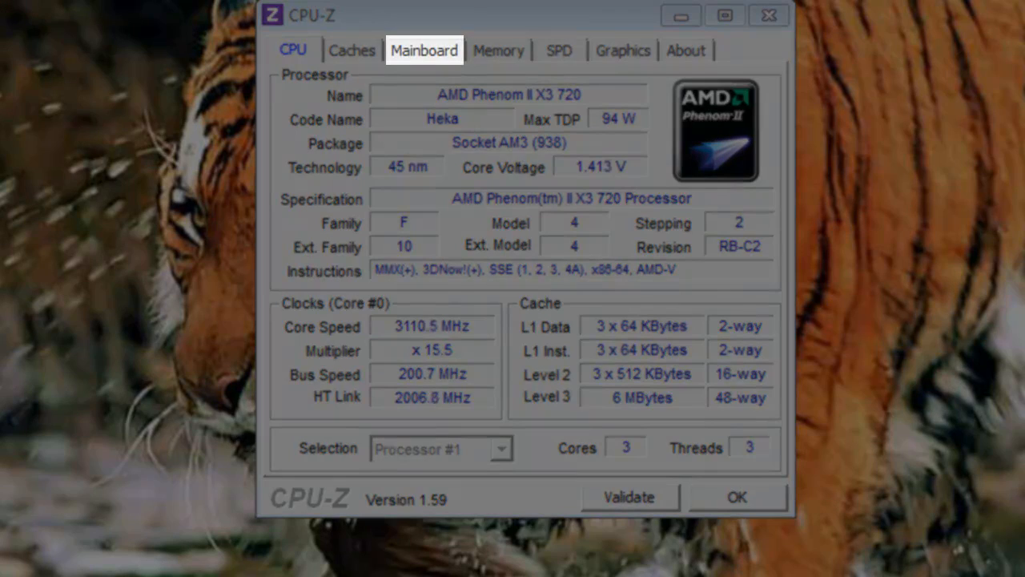
pyautogui.click(425, 50)
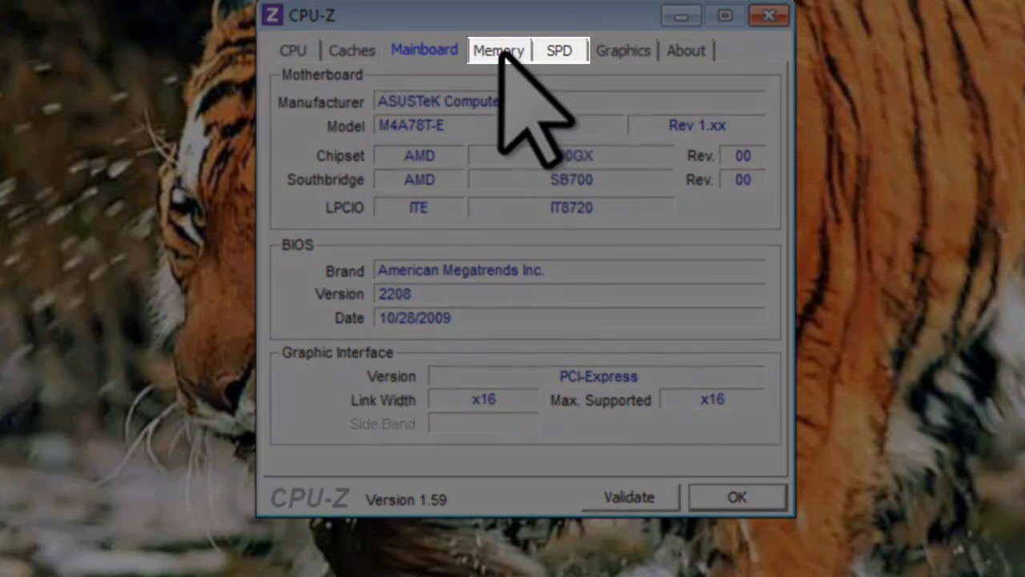
pyautogui.click(498, 50)
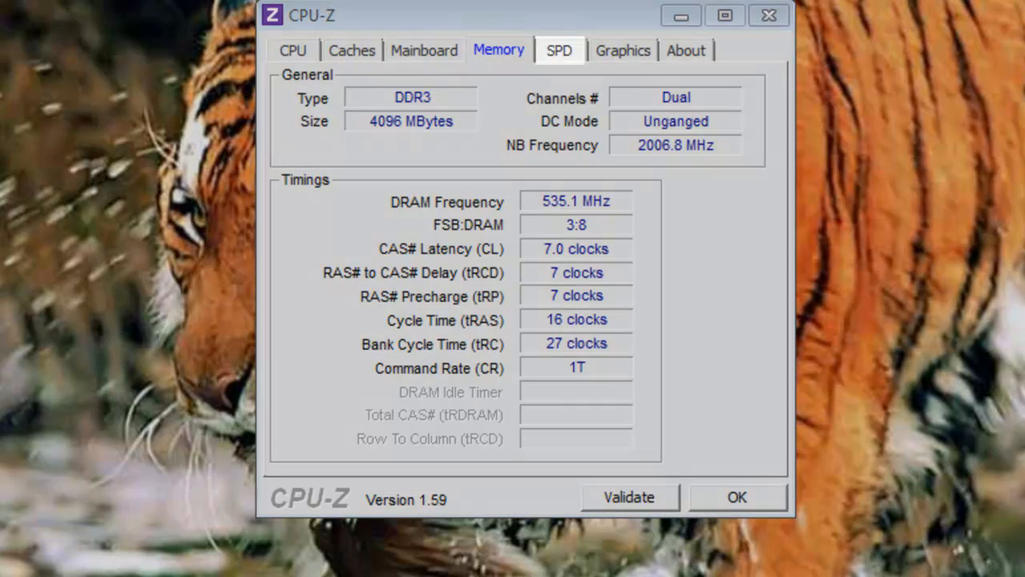
# View the SPD tab for memory Slot #4, whose fields are all empty.
pyautogui.click(560, 50)
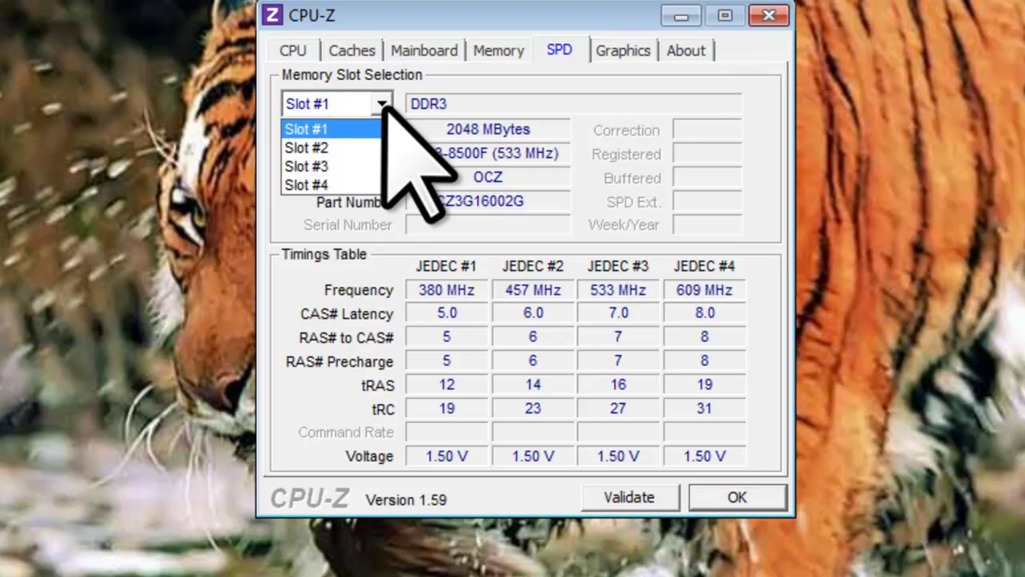
pyautogui.click(308, 129)
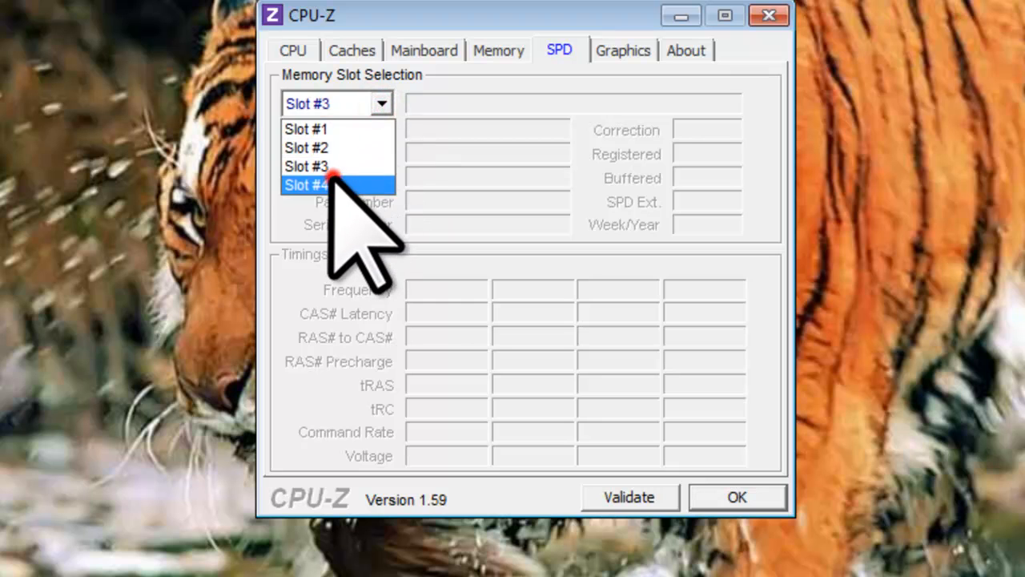
pyautogui.click(307, 185)
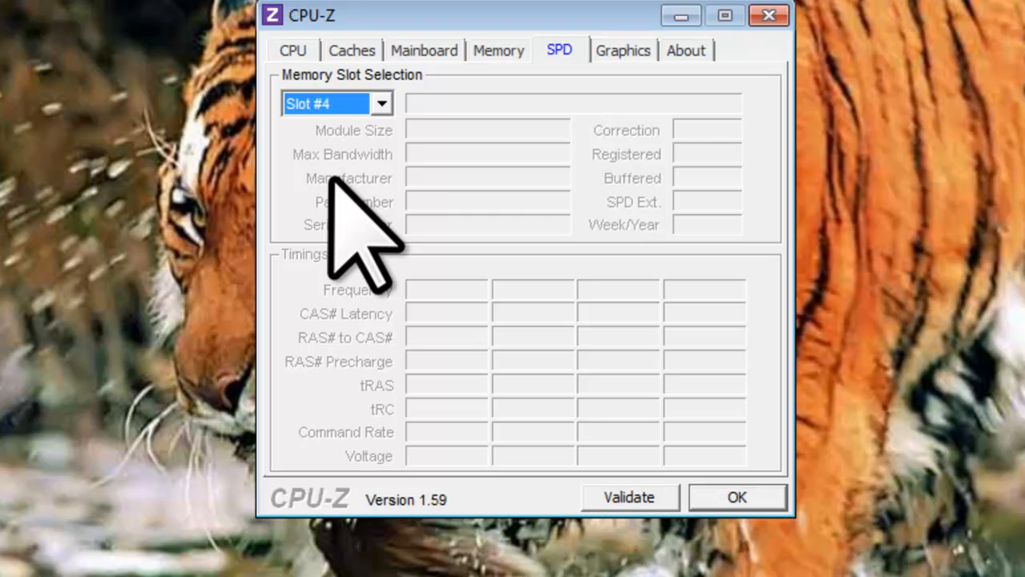
# Reopen the memory slot list, then view the Radeon HD 4850 details on the Graphics tab.
pyautogui.click(382, 103)
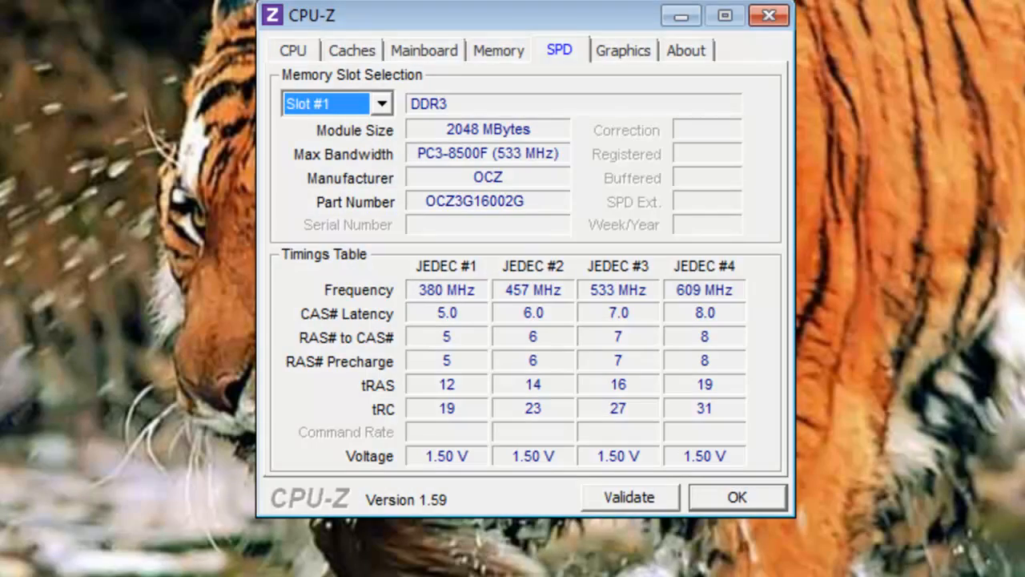
pyautogui.moveTo(623, 49)
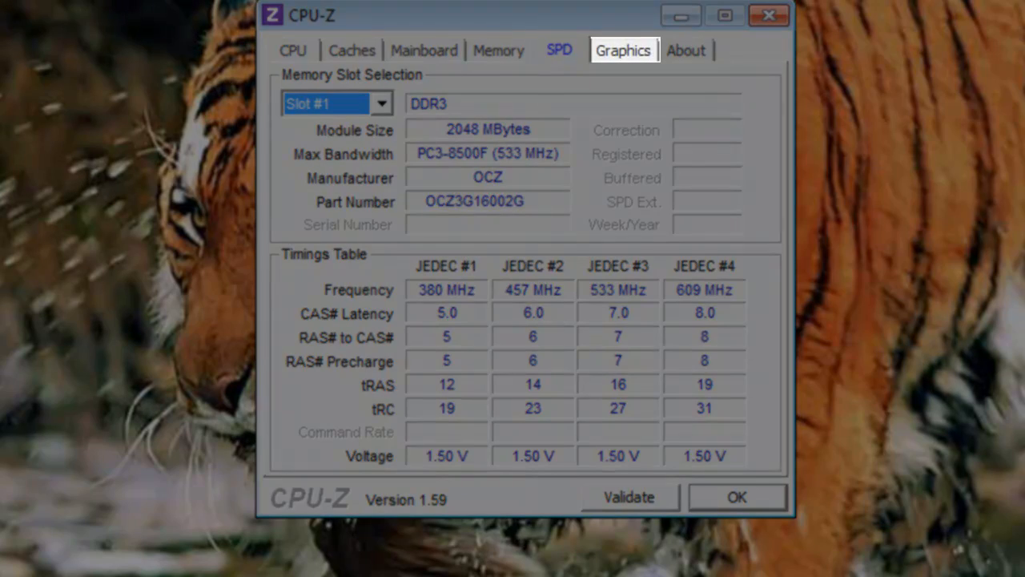
pyautogui.click(624, 50)
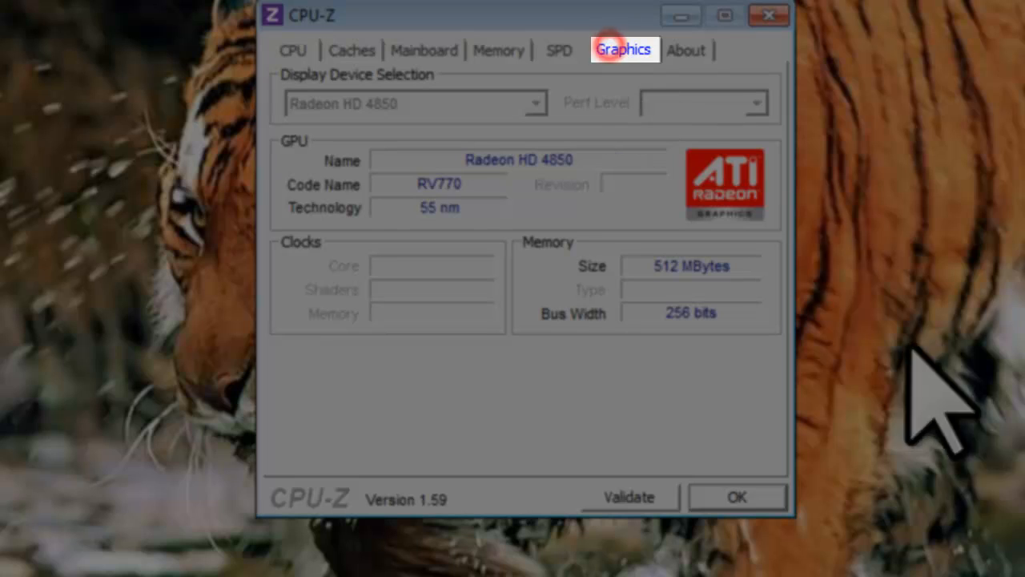